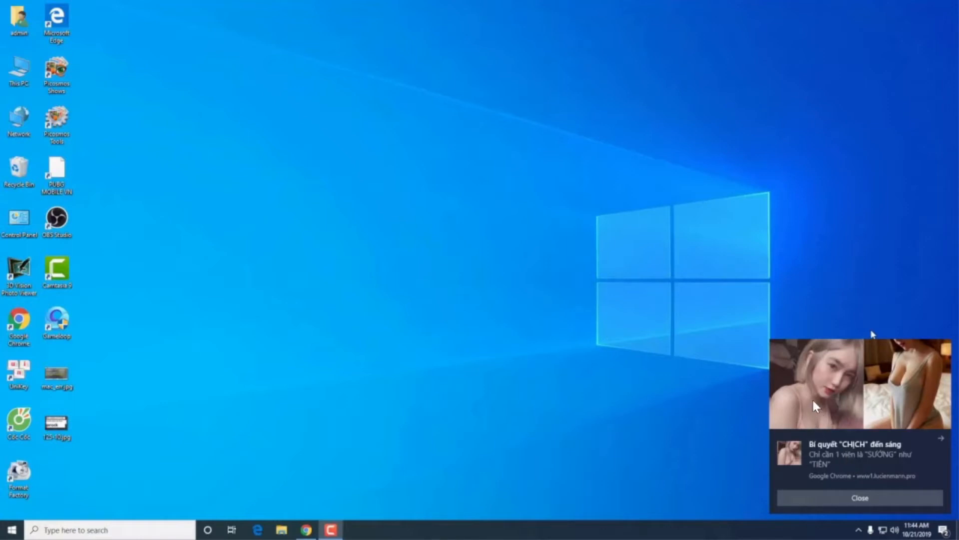
mouse_move(886, 471)
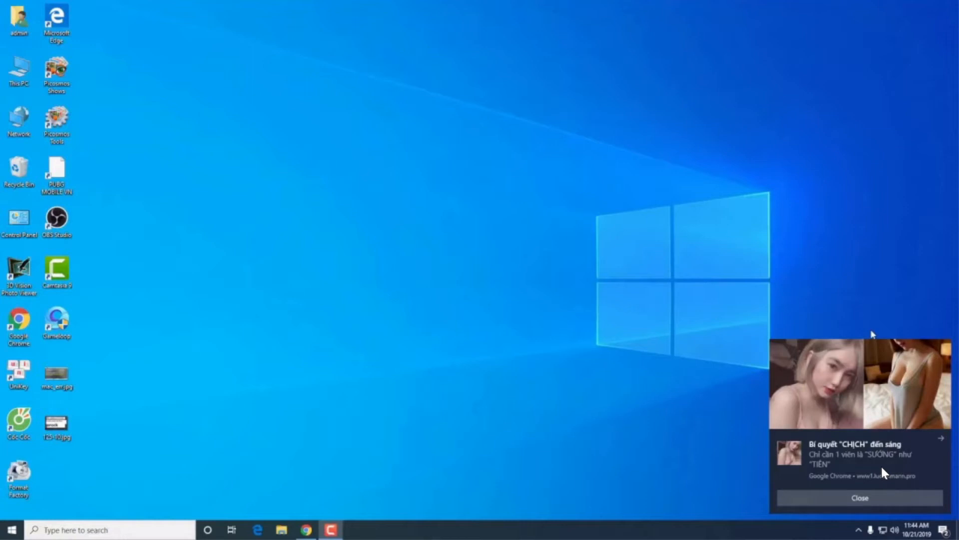
mouse_move(864, 458)
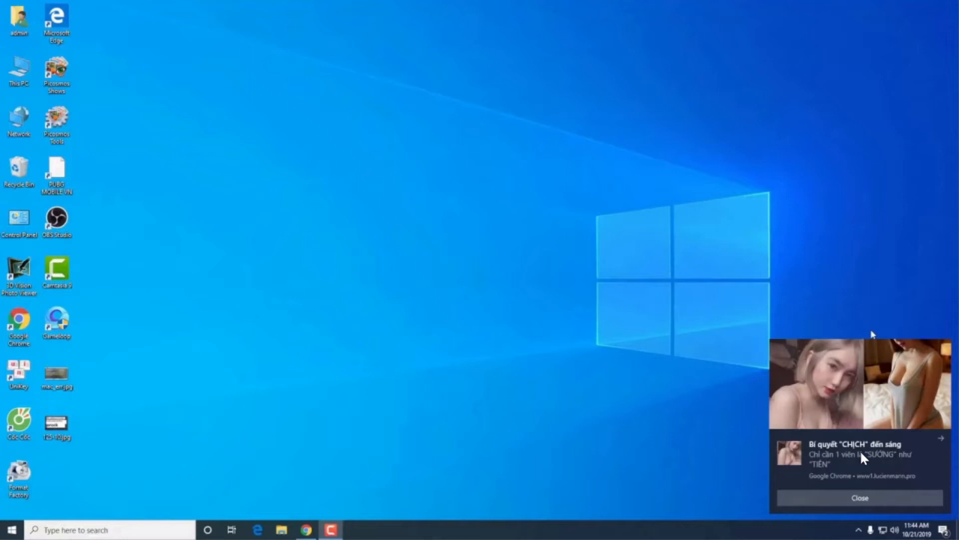
mouse_move(890, 157)
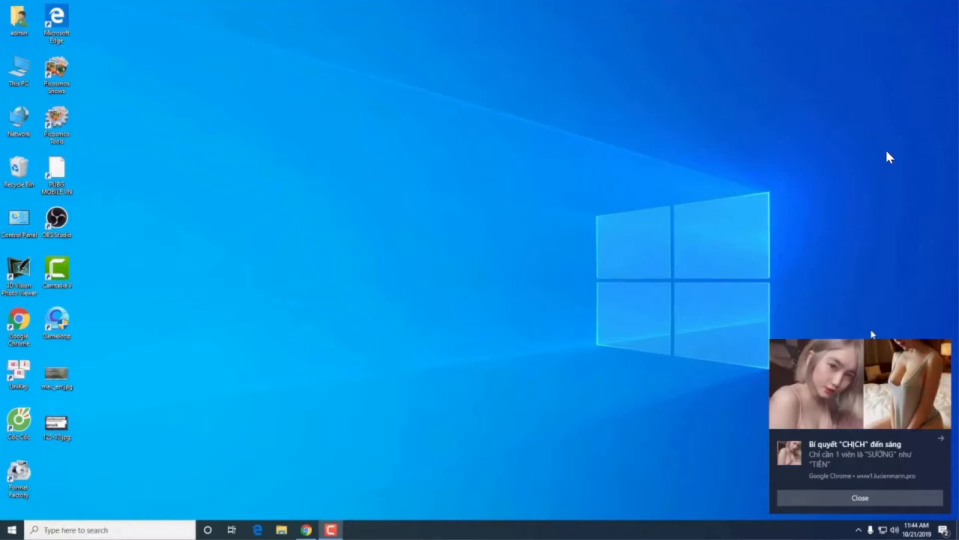
mouse_move(679, 293)
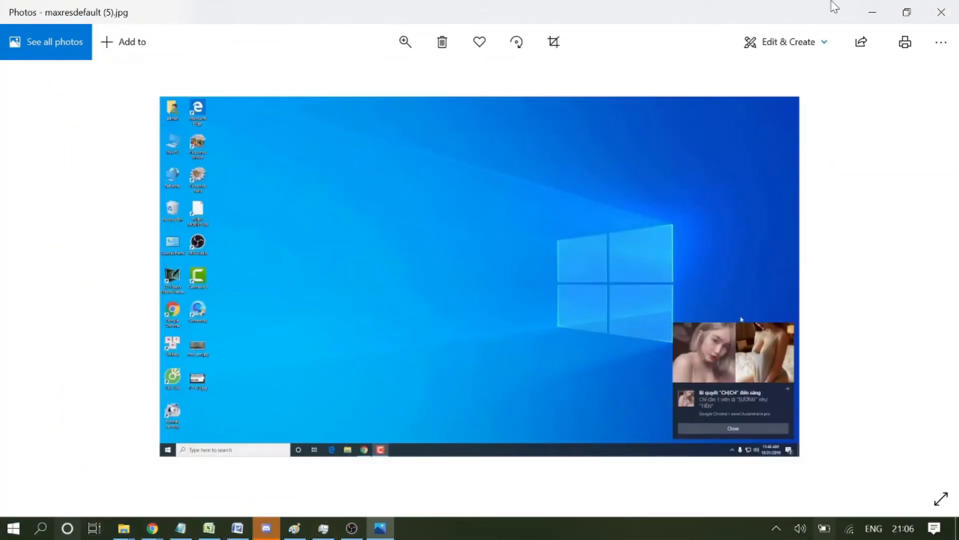
Return from Photos to Chrome's Google homepage and show the browser's main menu
click(152, 528)
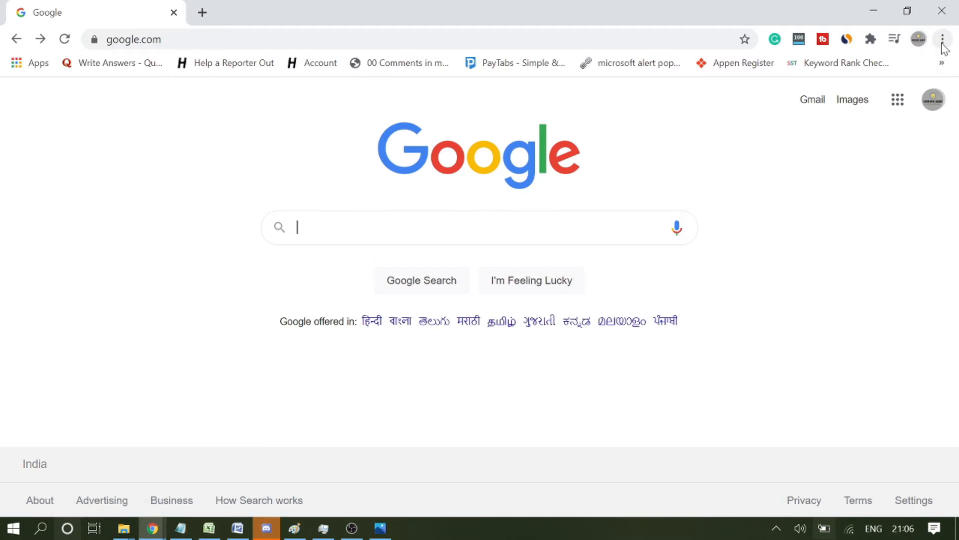
click(943, 39)
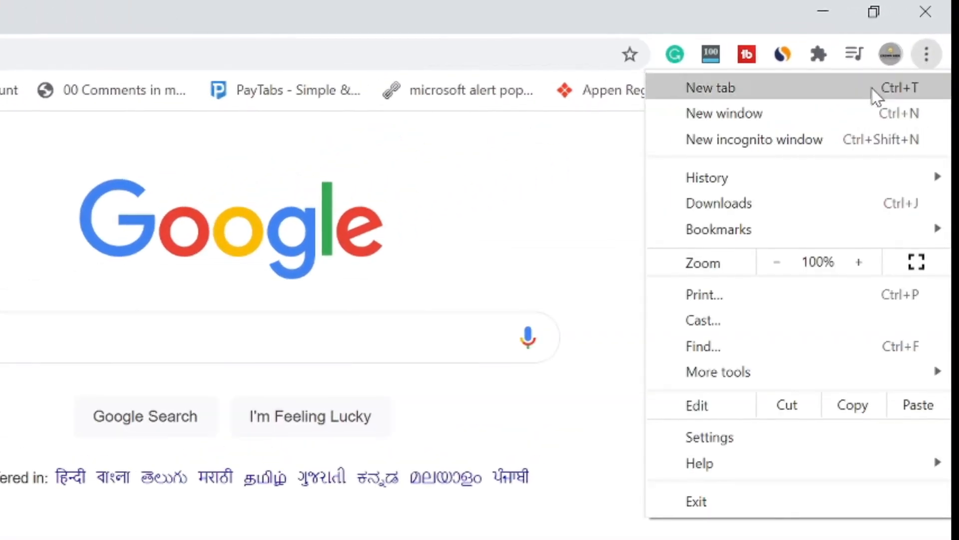
mouse_move(708, 436)
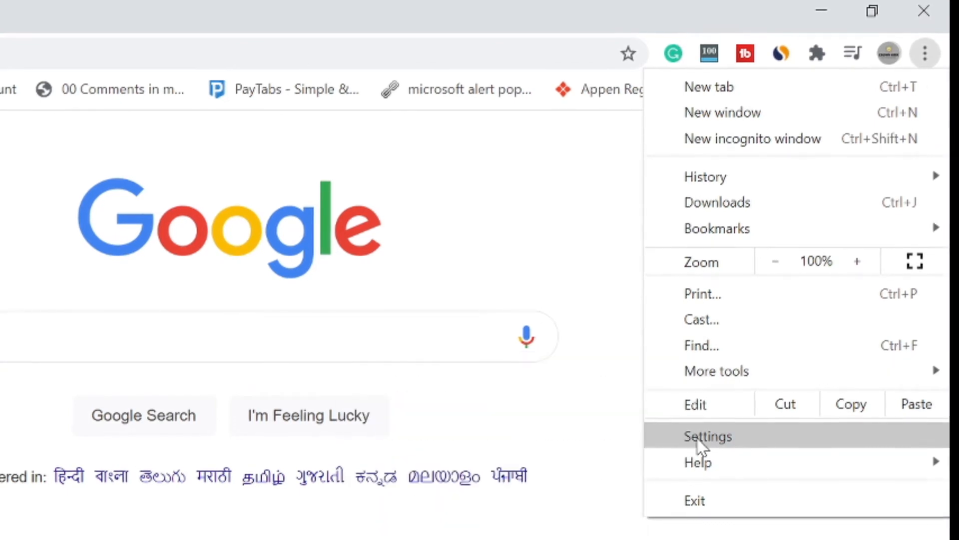
Reach the Notifications permission page via Settings > Privacy and security > Site Settings
click(707, 436)
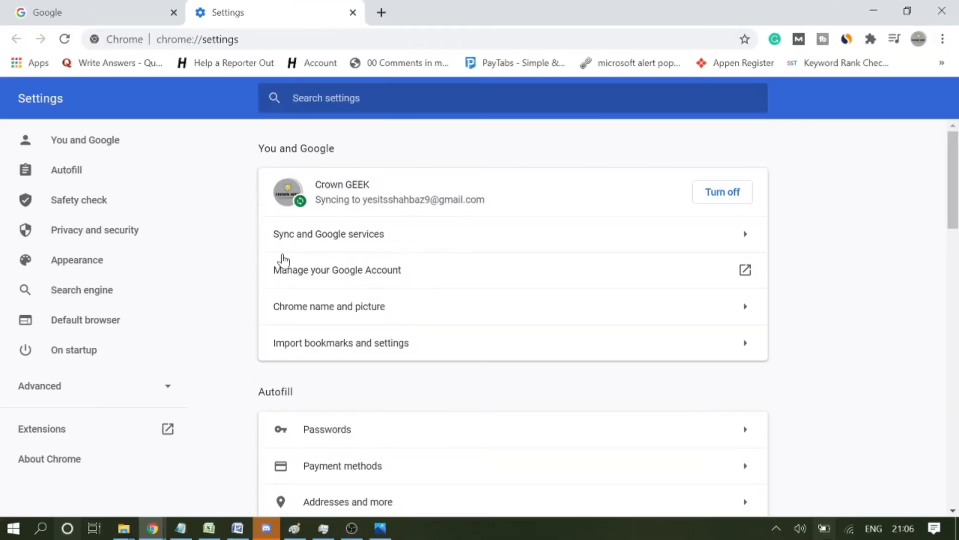
mouse_move(67, 236)
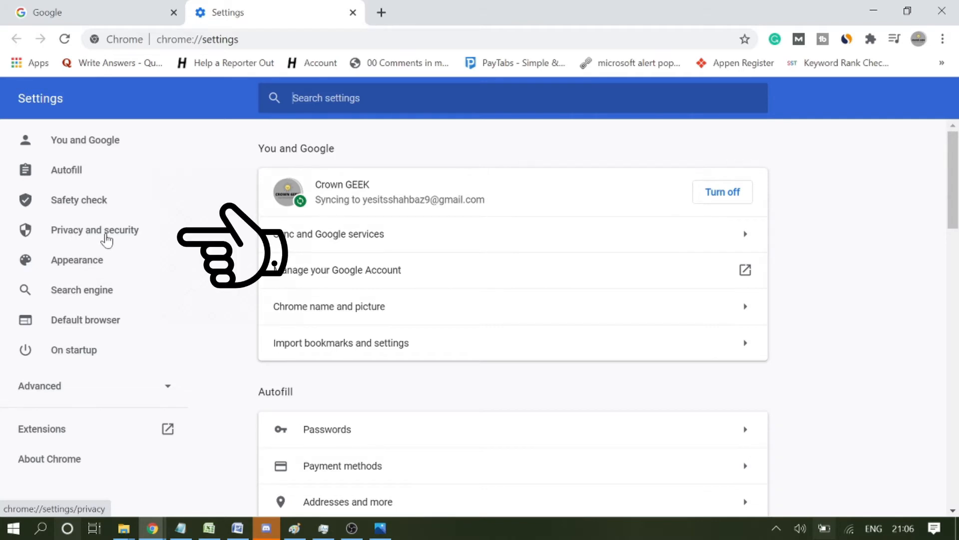
click(94, 230)
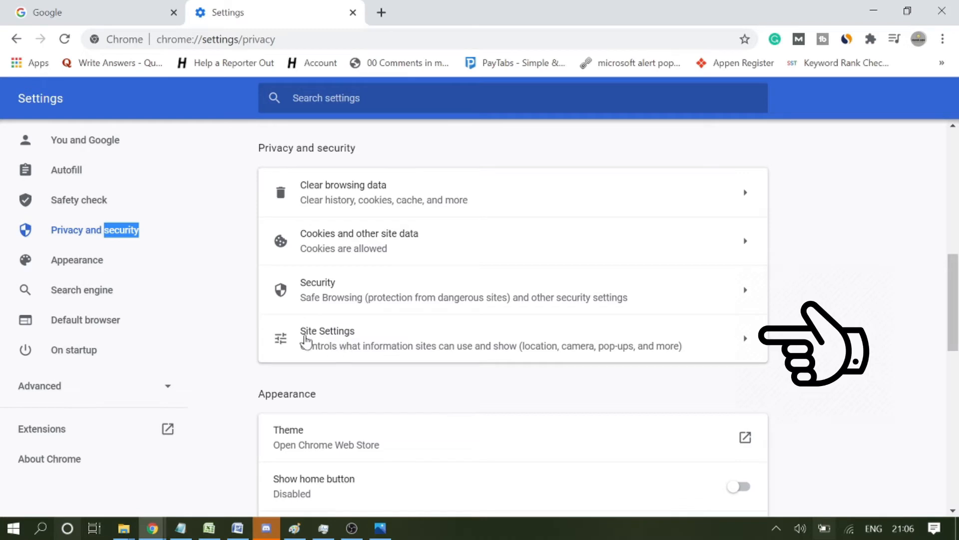
click(328, 338)
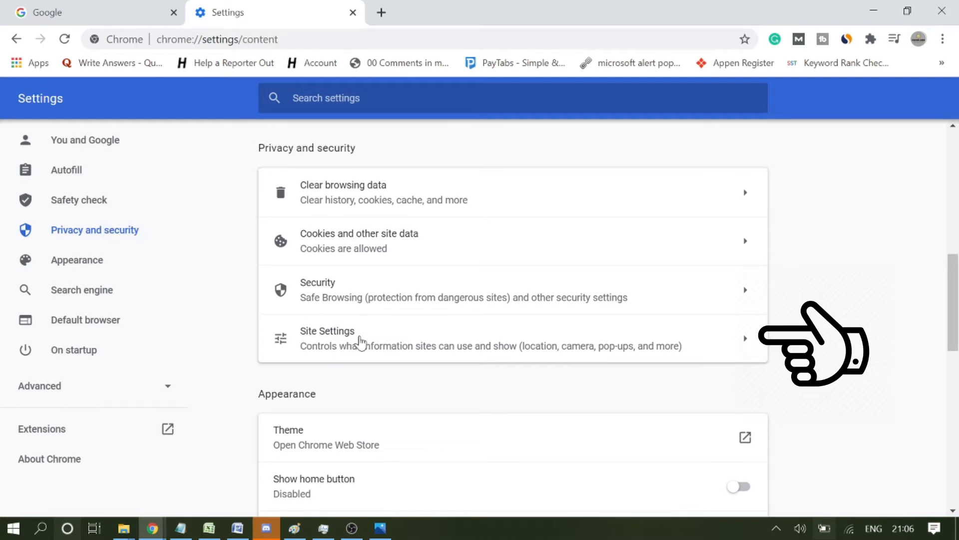
click(327, 330)
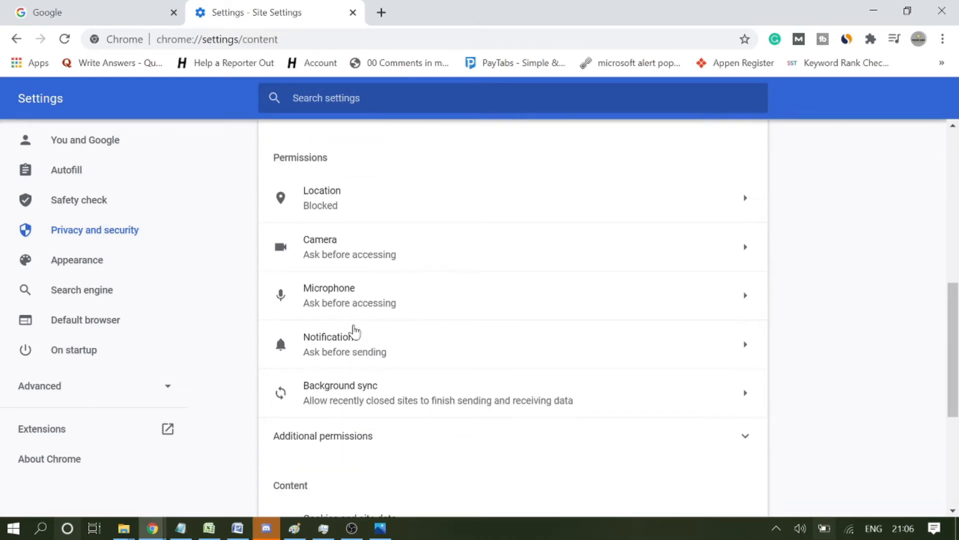
scroll(down, 3)
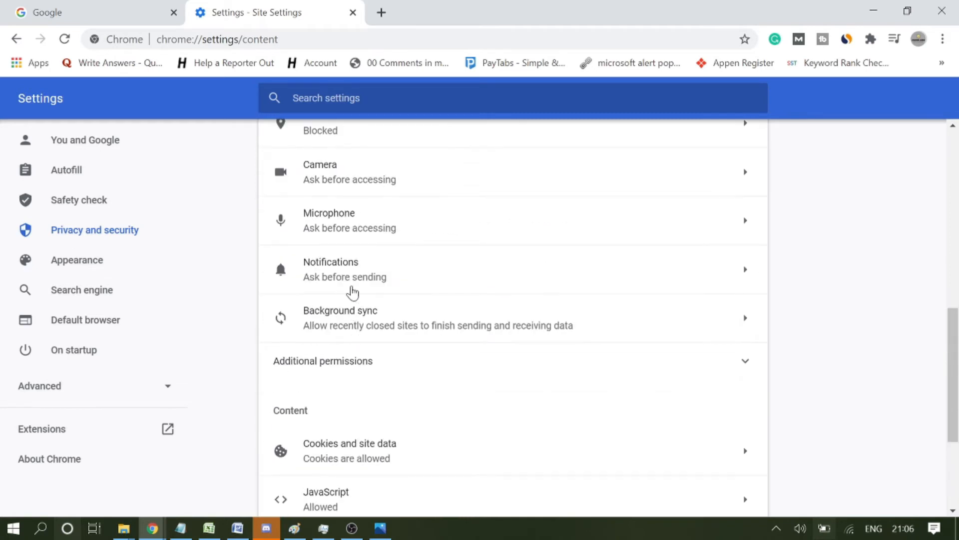
mouse_move(347, 280)
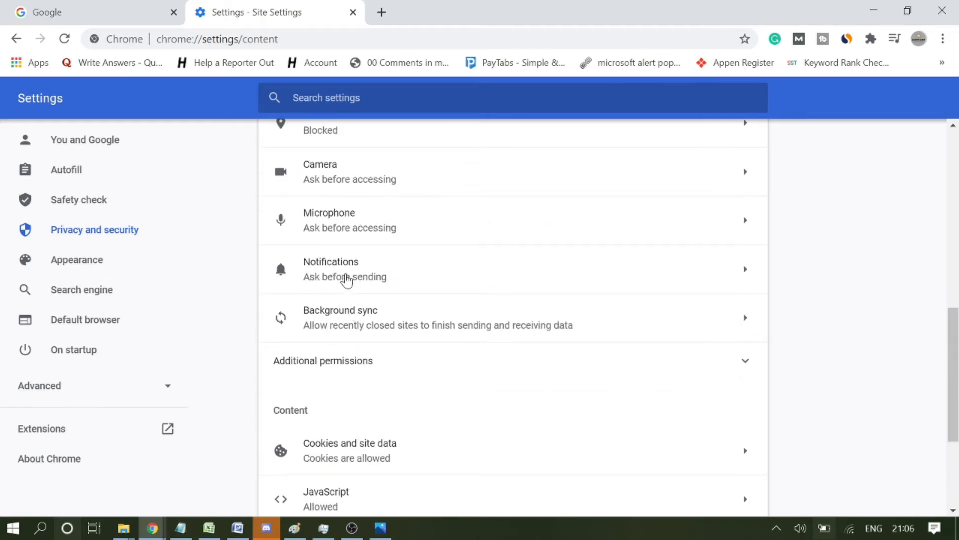
click(345, 268)
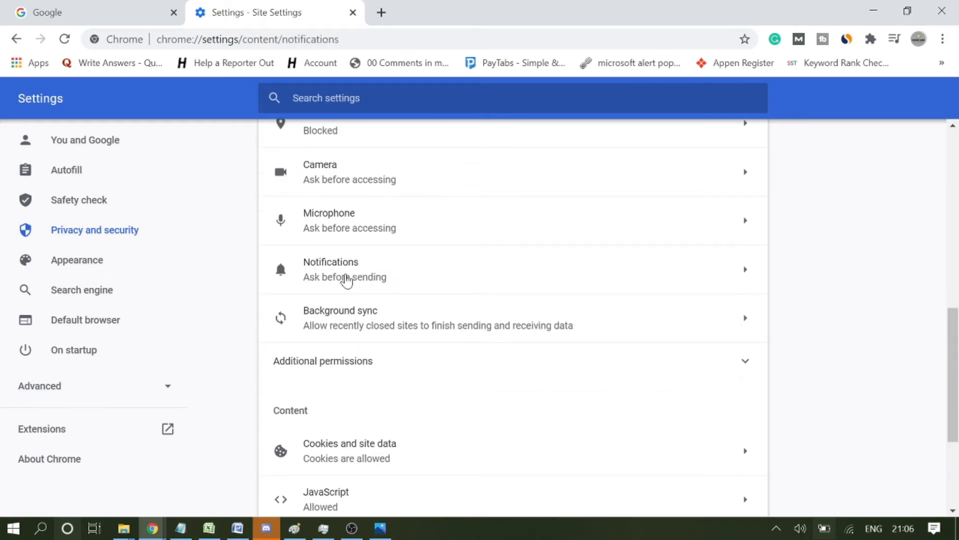
Remove load05.biz from the sites allowed to send notifications
click(331, 269)
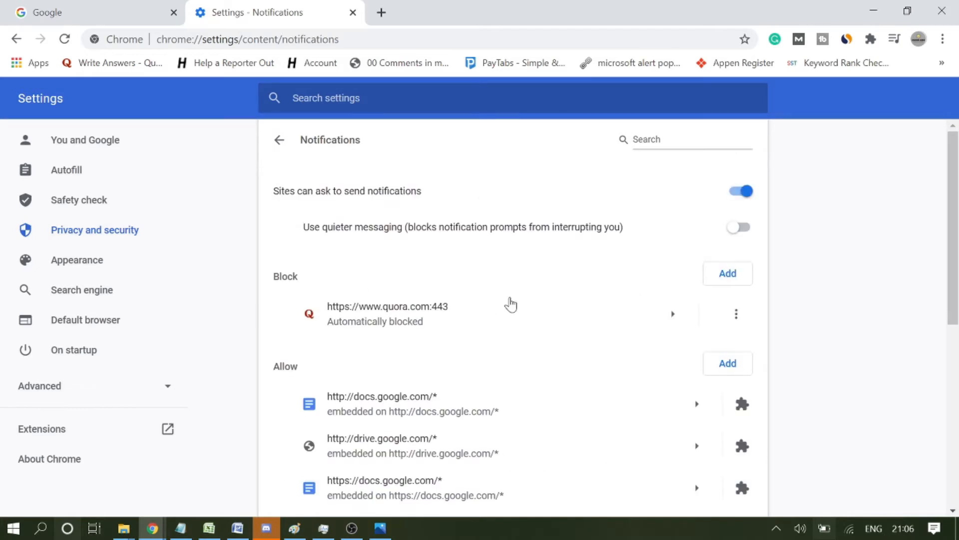
scroll(down, 3)
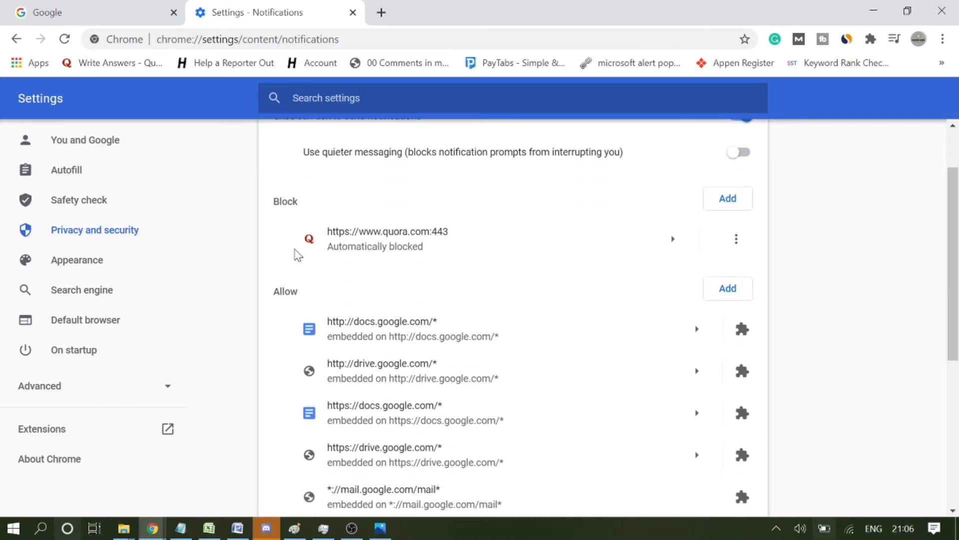
scroll(down, 3)
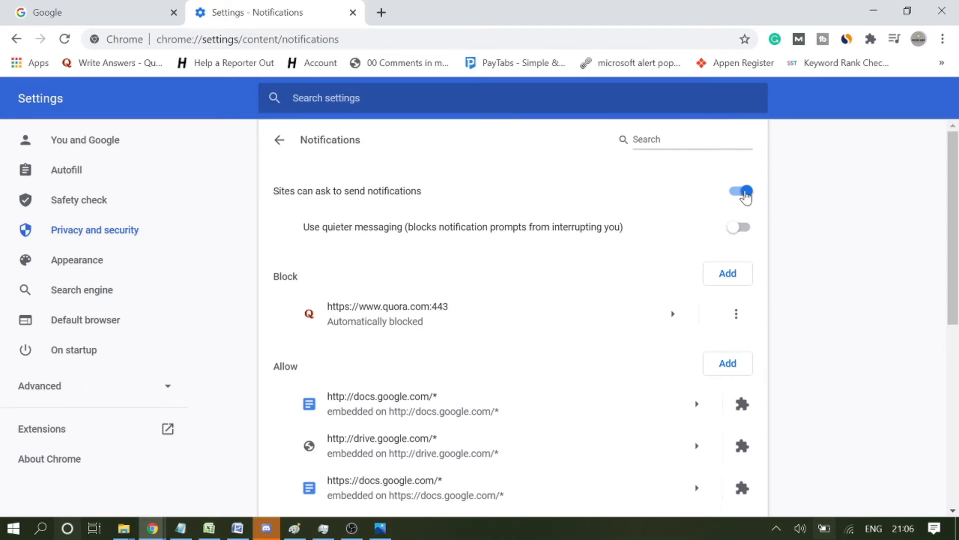
scroll(down, 3)
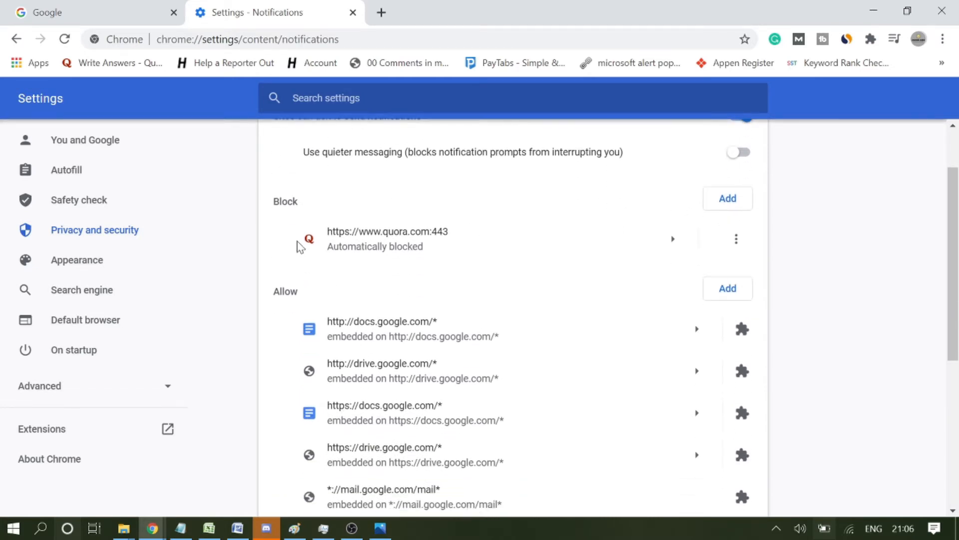
scroll(down, 3)
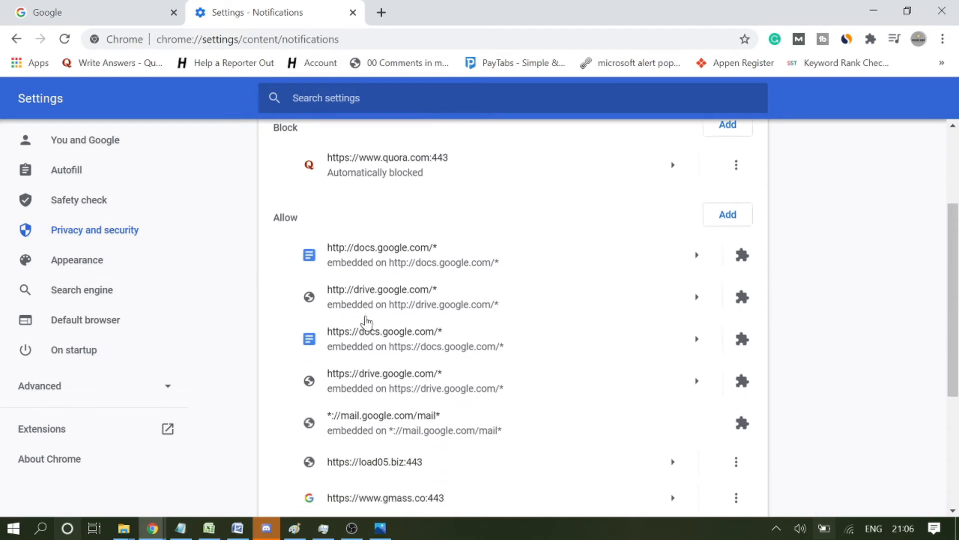
scroll(down, 3)
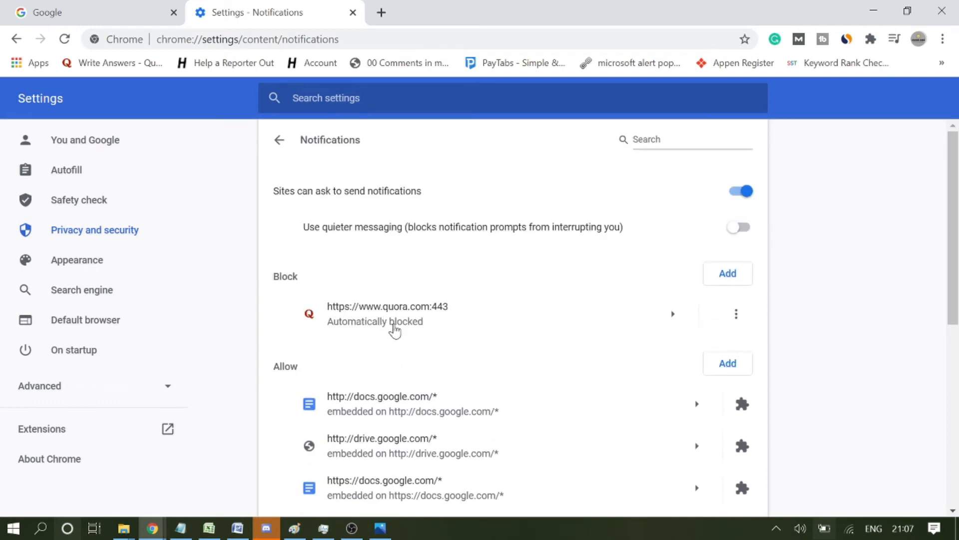
scroll(down, 3)
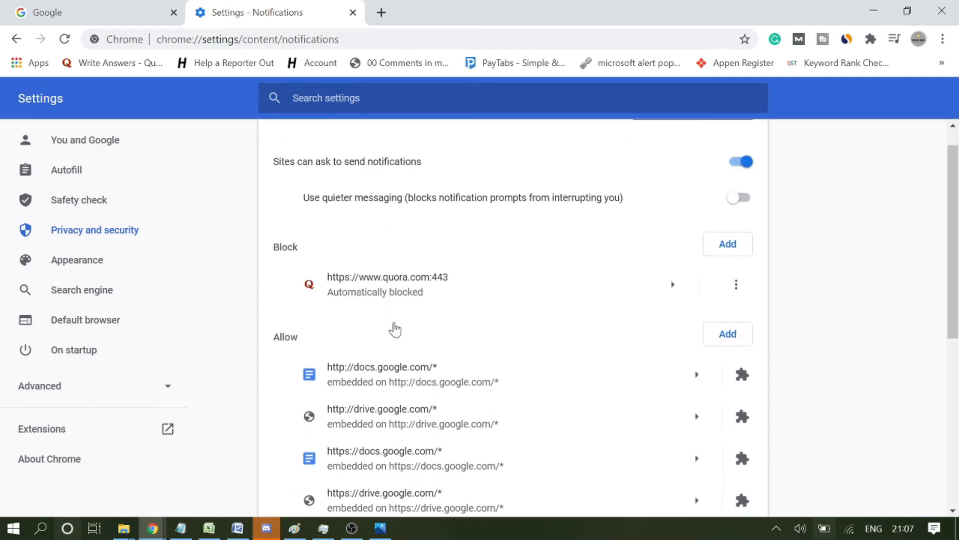
scroll(down, 3)
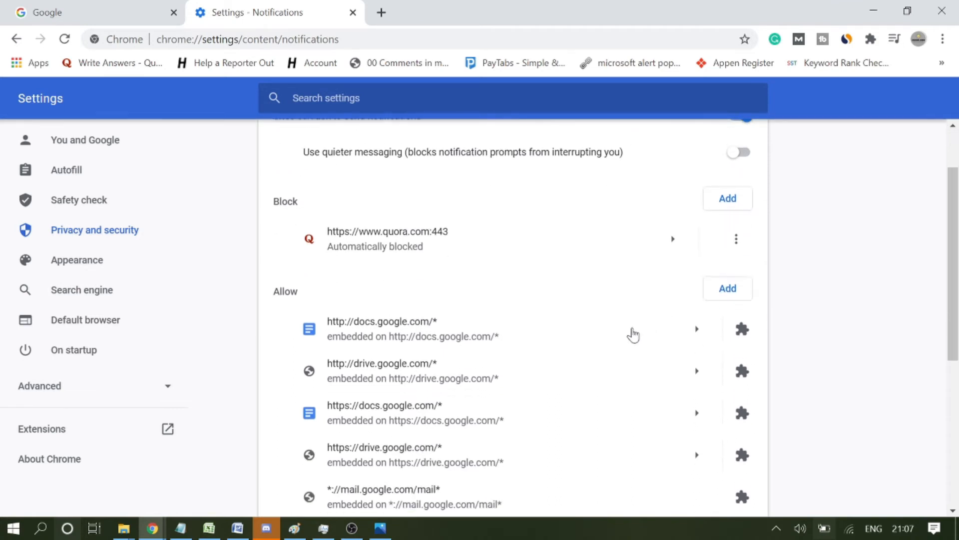
scroll(down, 3)
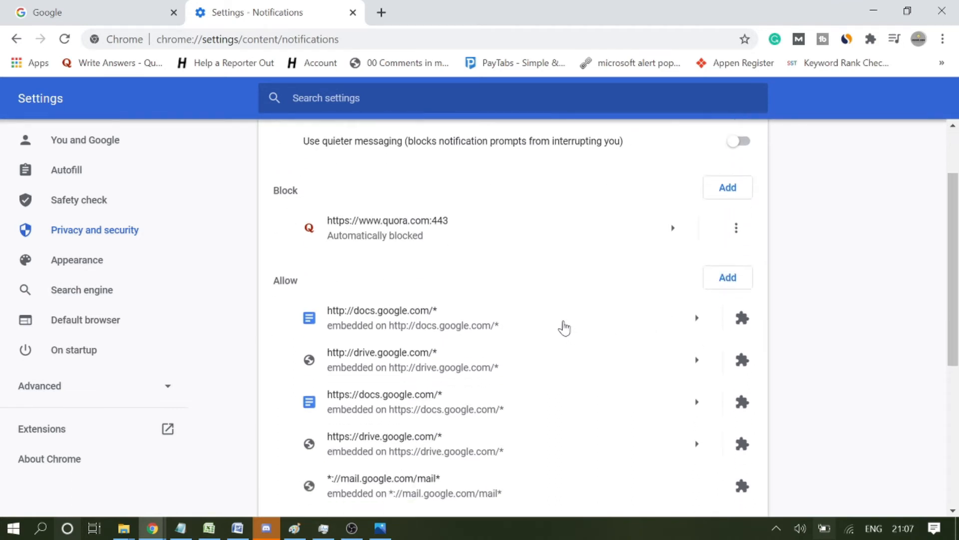
scroll(down, 3)
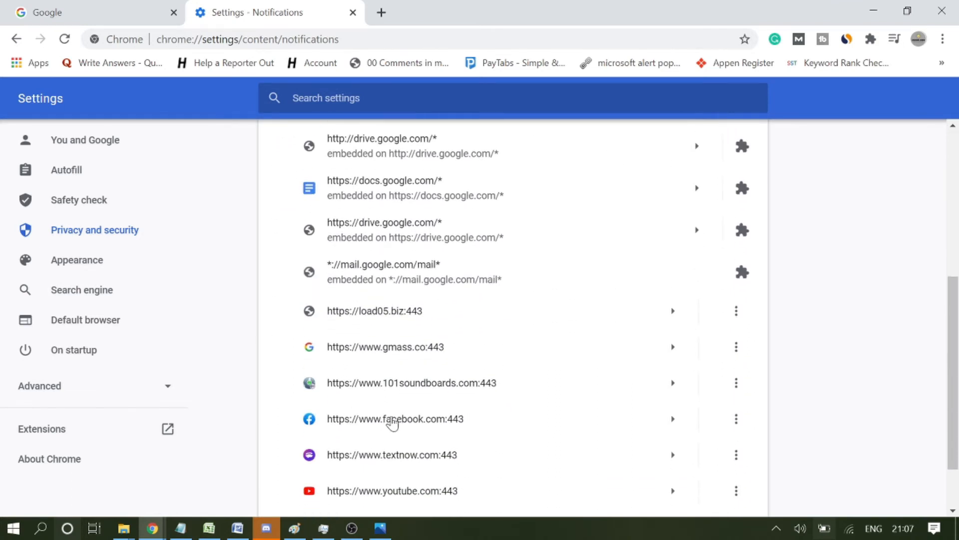
scroll(down, 3)
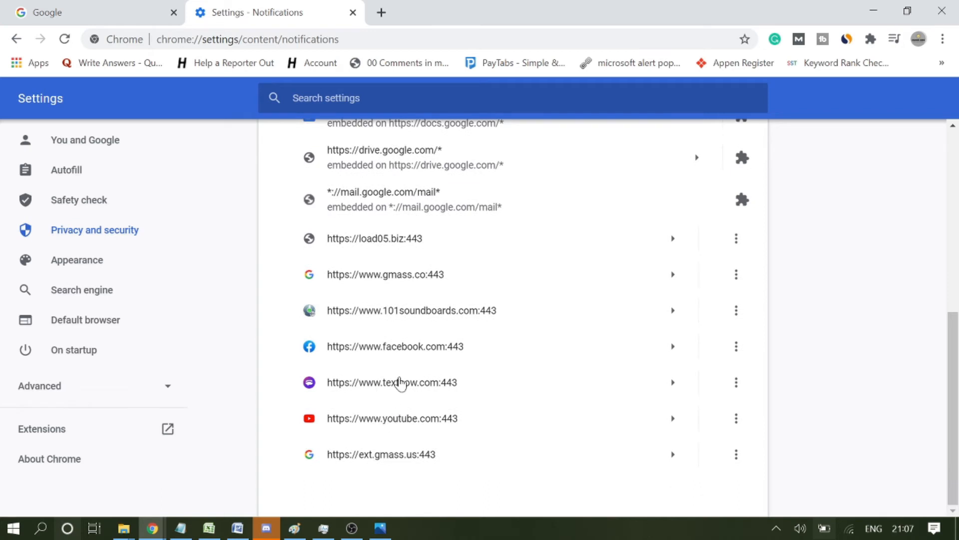
mouse_move(402, 390)
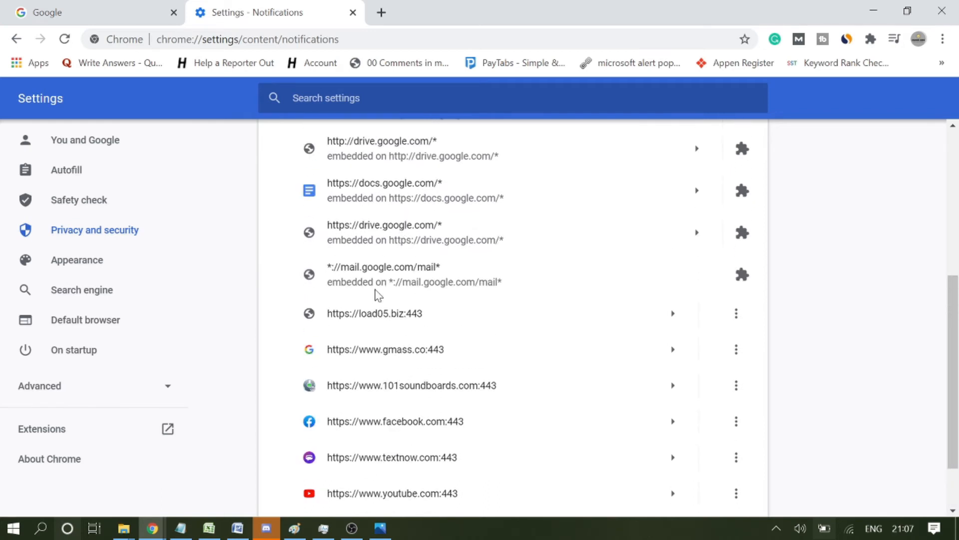
mouse_move(403, 324)
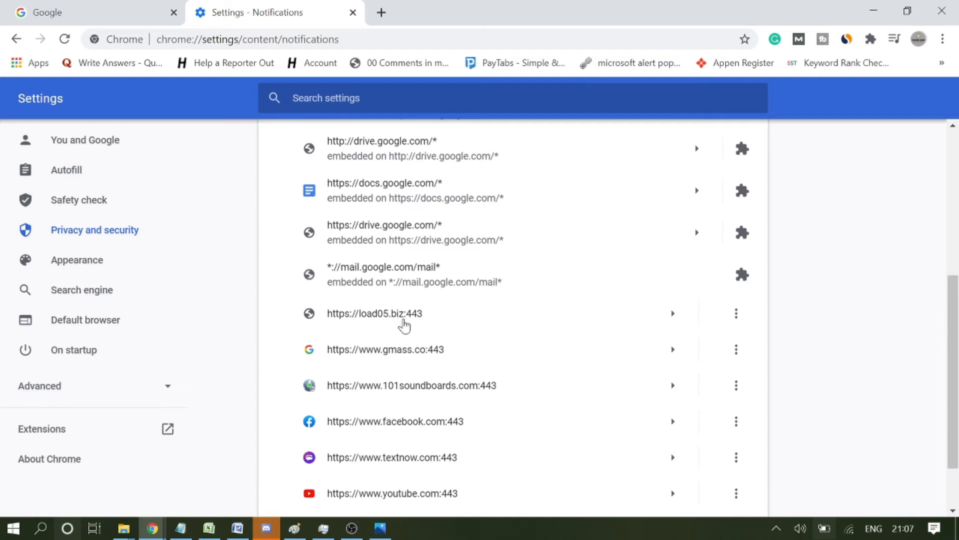
mouse_move(735, 321)
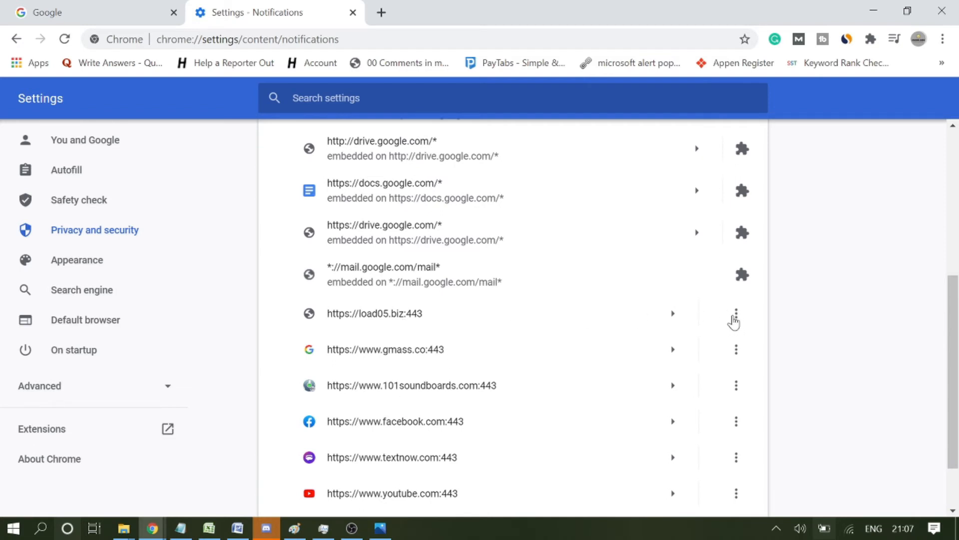
click(737, 313)
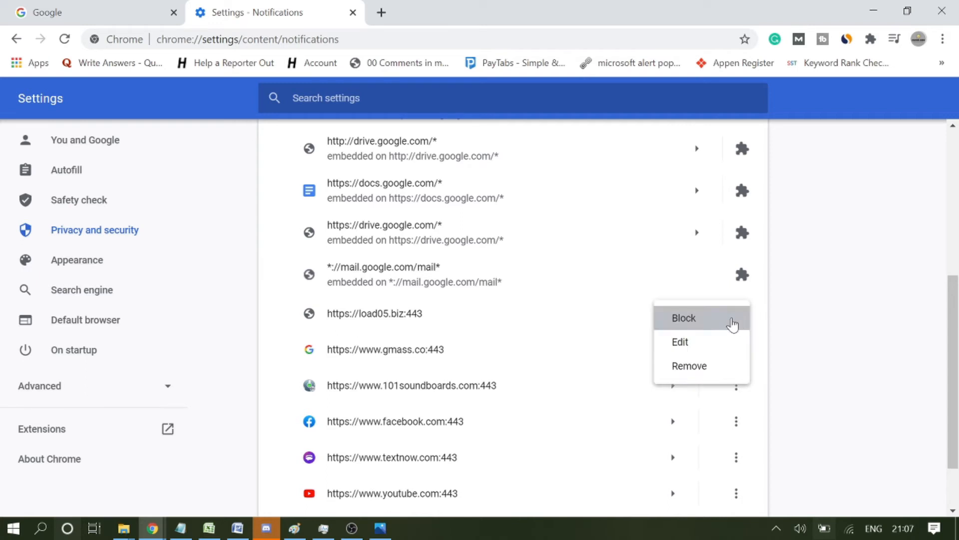
mouse_move(685, 365)
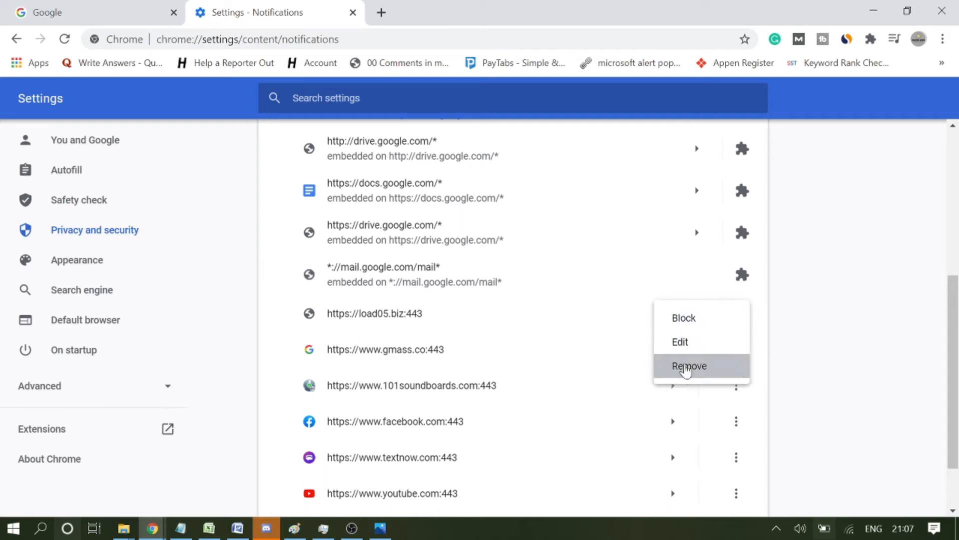
click(689, 366)
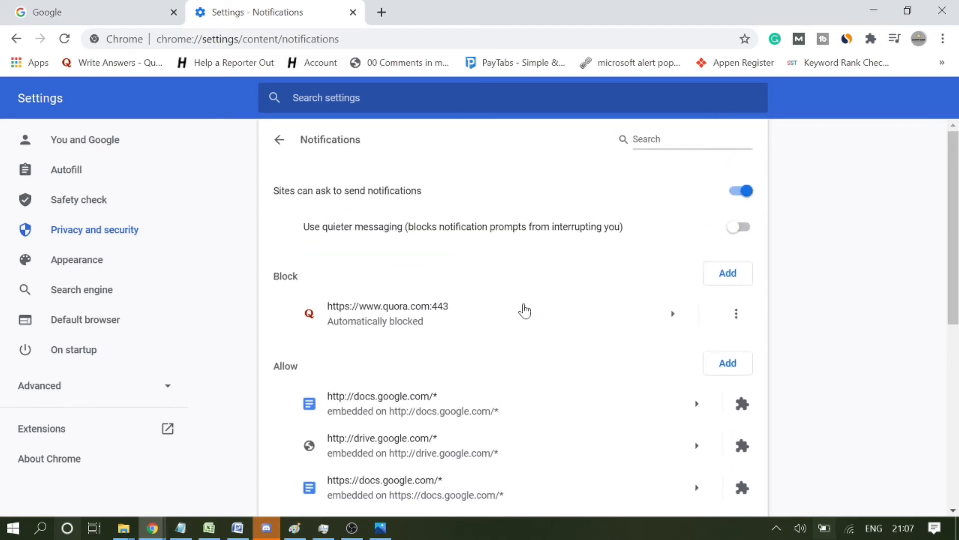
Toggle 'Sites can ask to send notifications' off and back on, then return to Site Settings
click(739, 191)
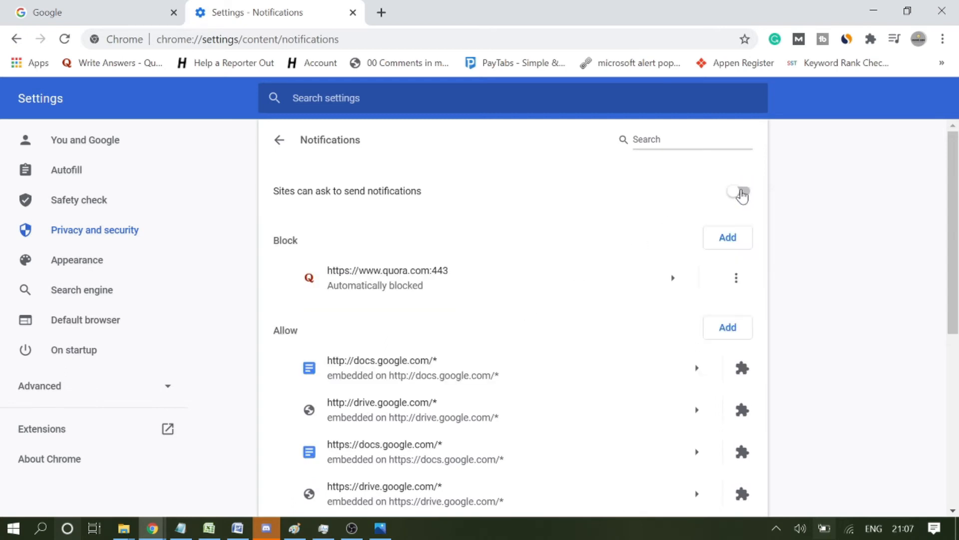
click(739, 191)
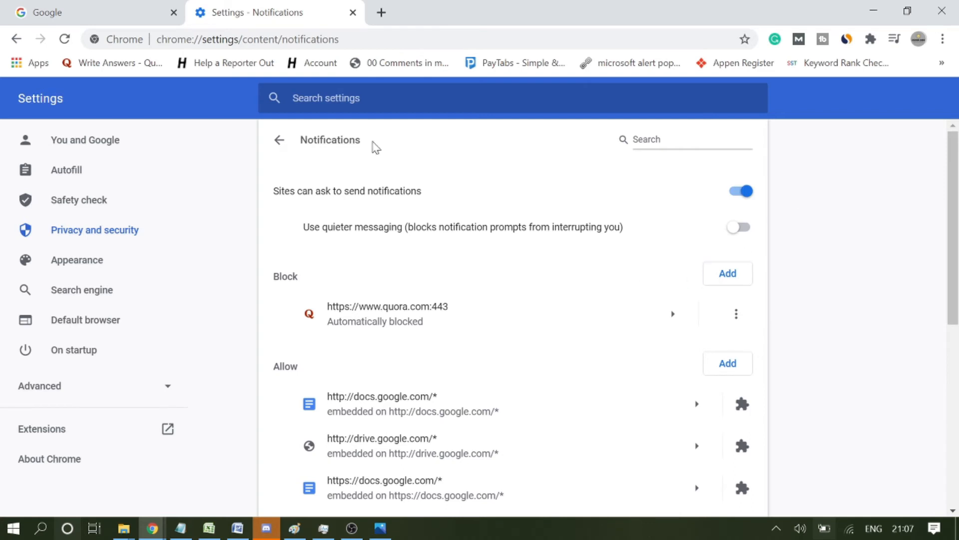
click(279, 140)
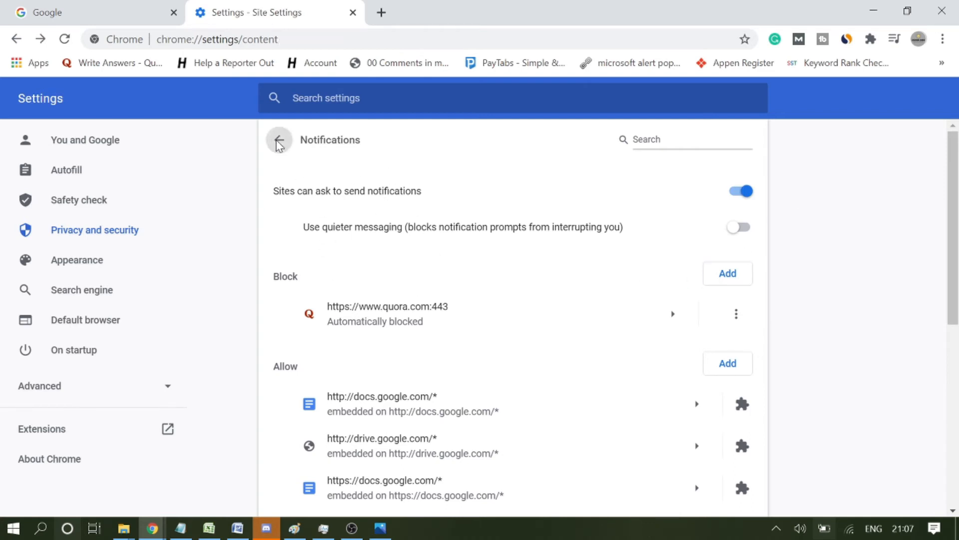
Show the Pop-ups and redirects settings from the Site Settings Content section
click(277, 143)
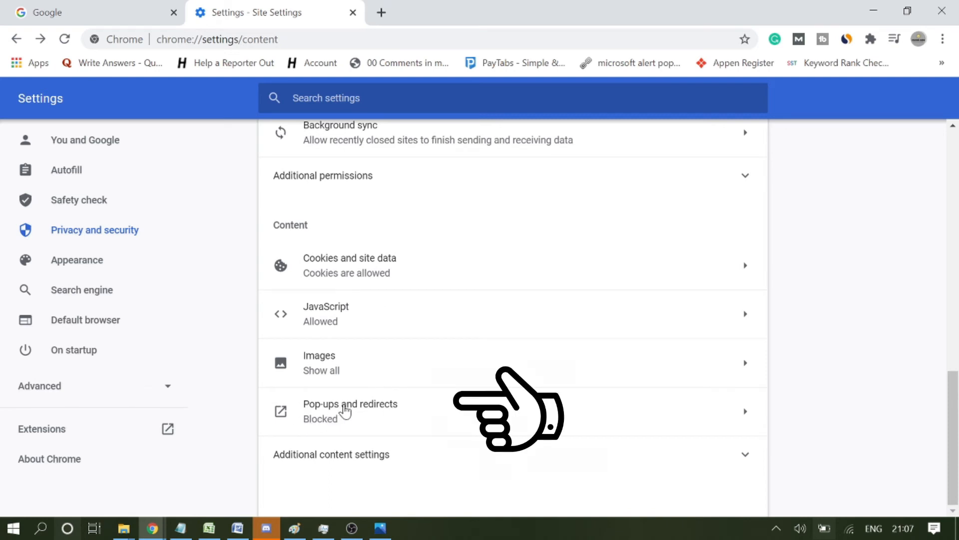
mouse_move(360, 413)
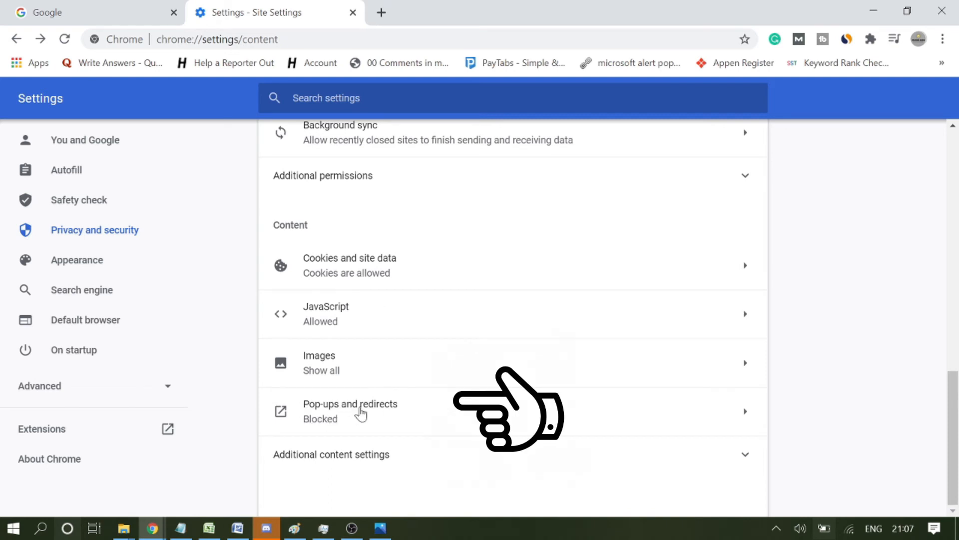
click(350, 410)
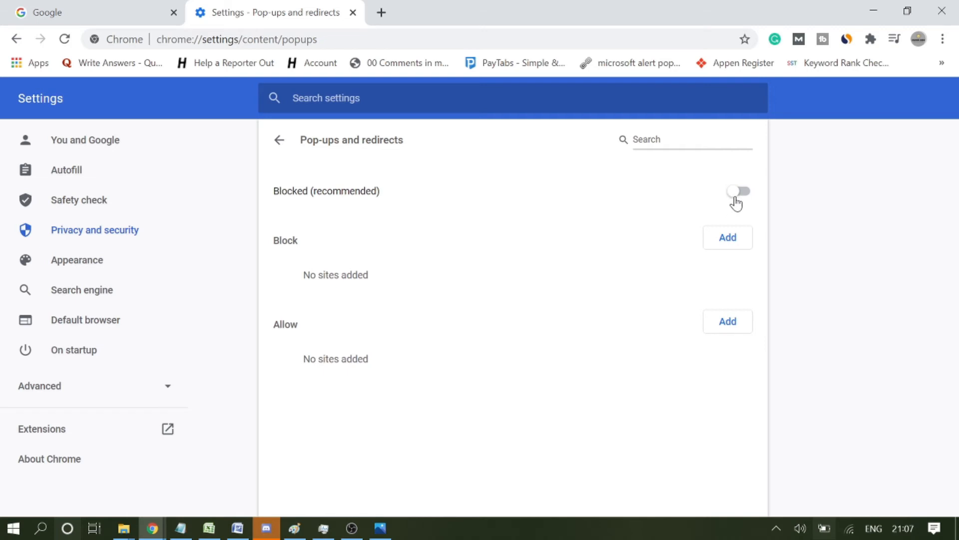
Switch pop-ups and redirects to Allowed, then view the Google homepage tab
click(738, 191)
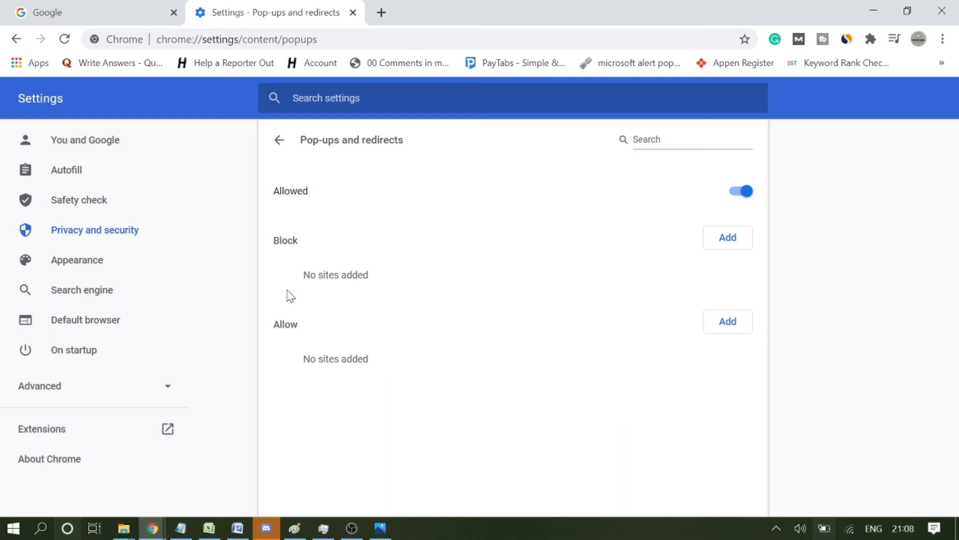
mouse_move(287, 293)
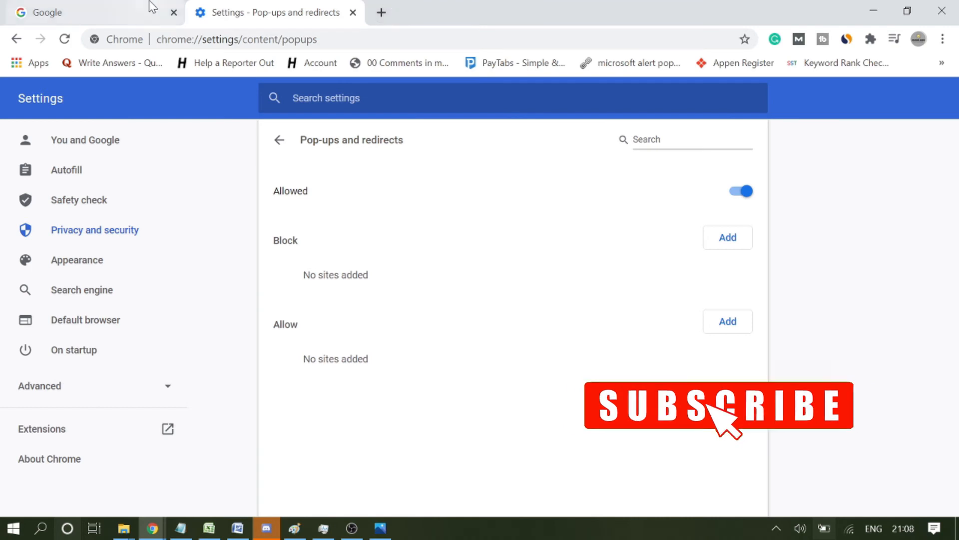
click(85, 12)
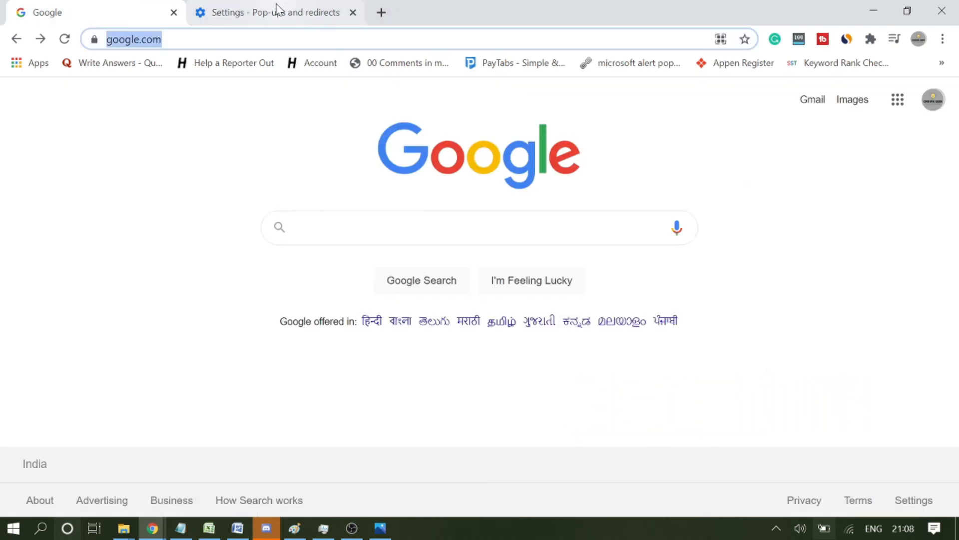
click(272, 12)
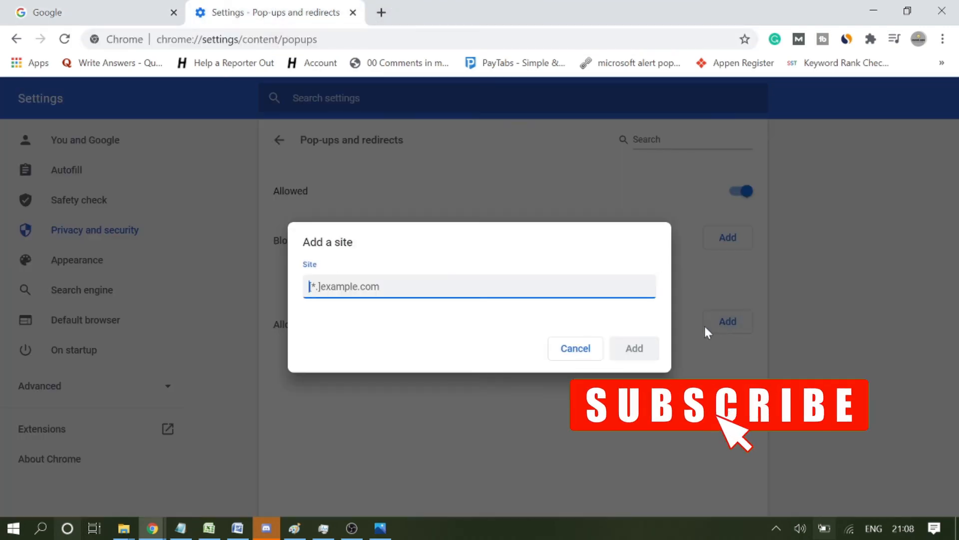
text(https://www.google.com/)
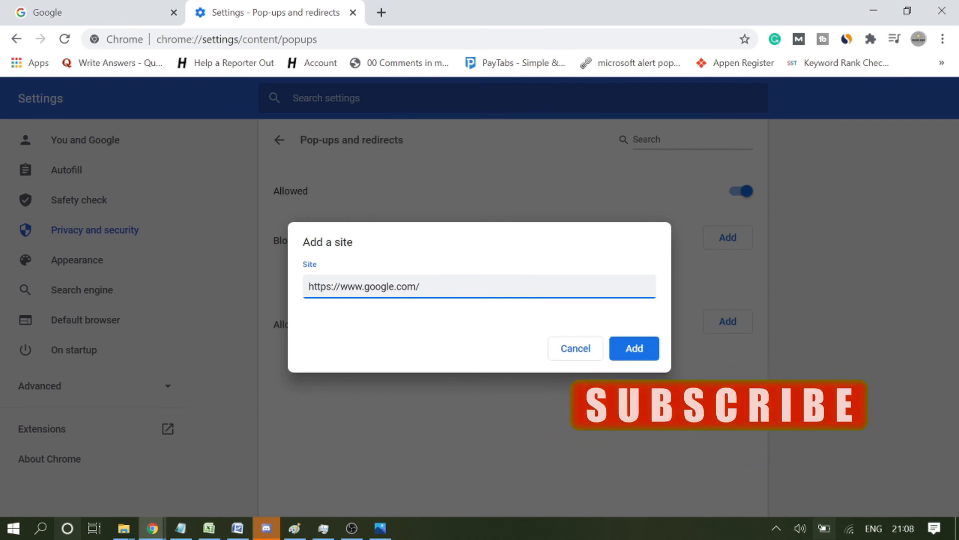
click(633, 348)
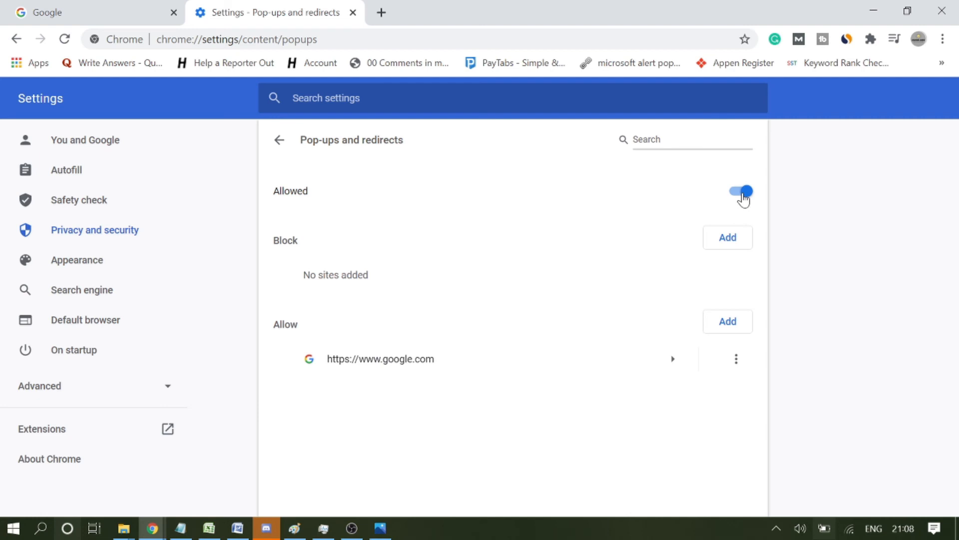
click(740, 191)
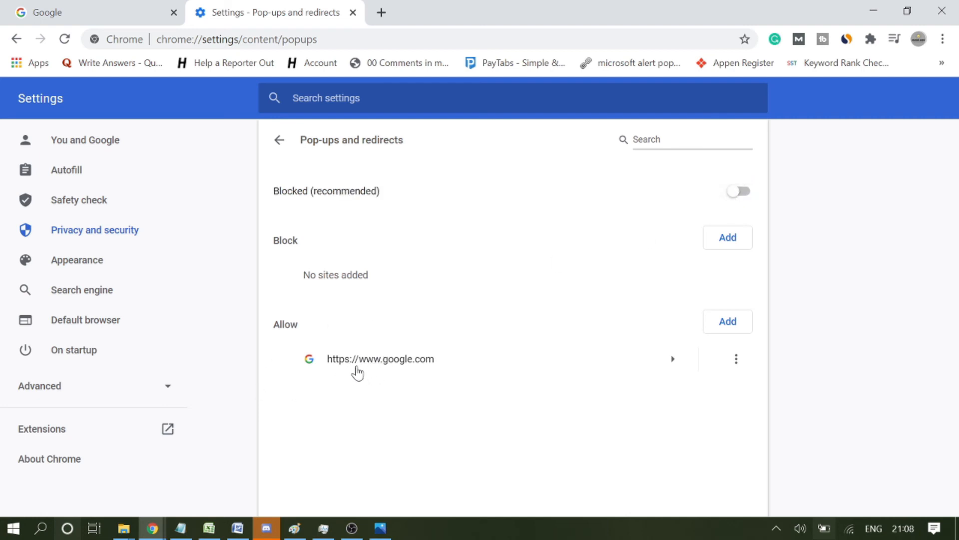
mouse_move(309, 204)
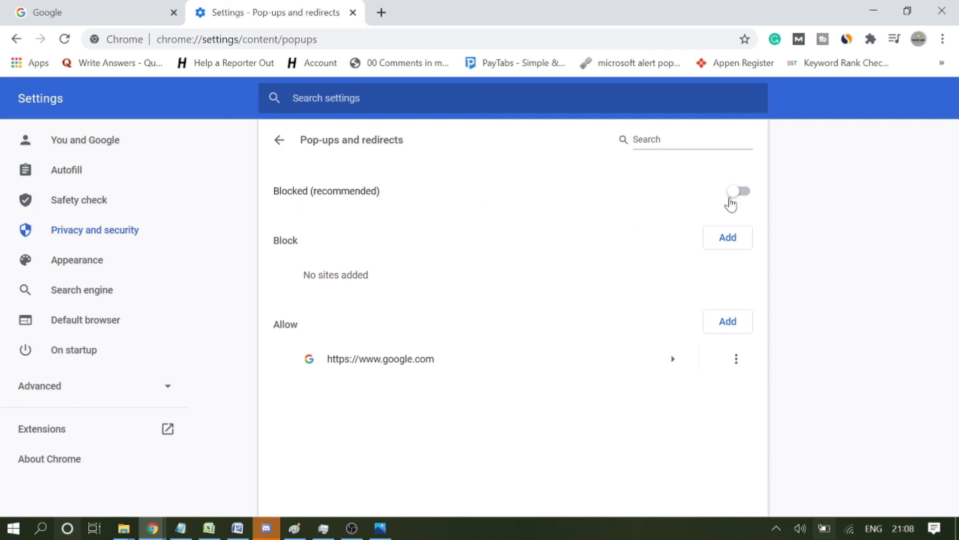
mouse_move(702, 188)
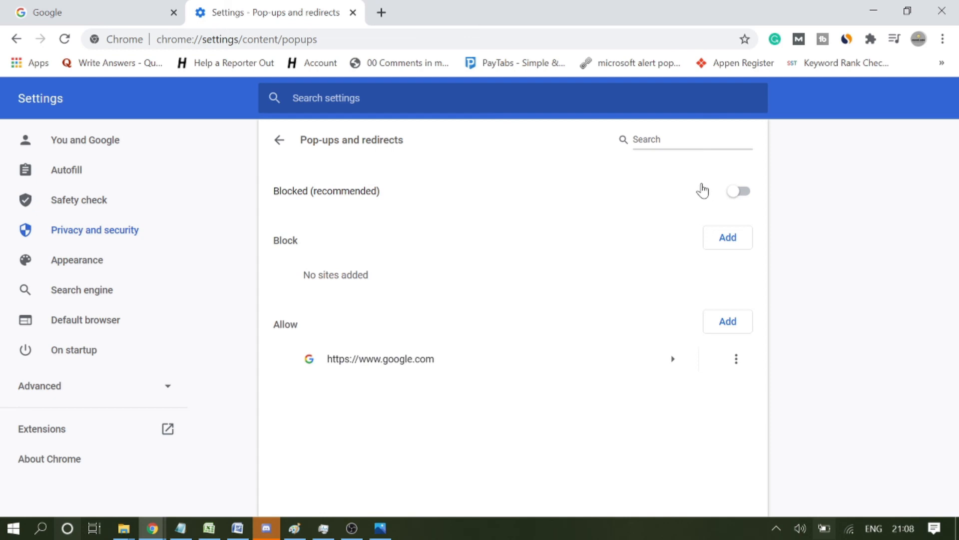
mouse_move(680, 182)
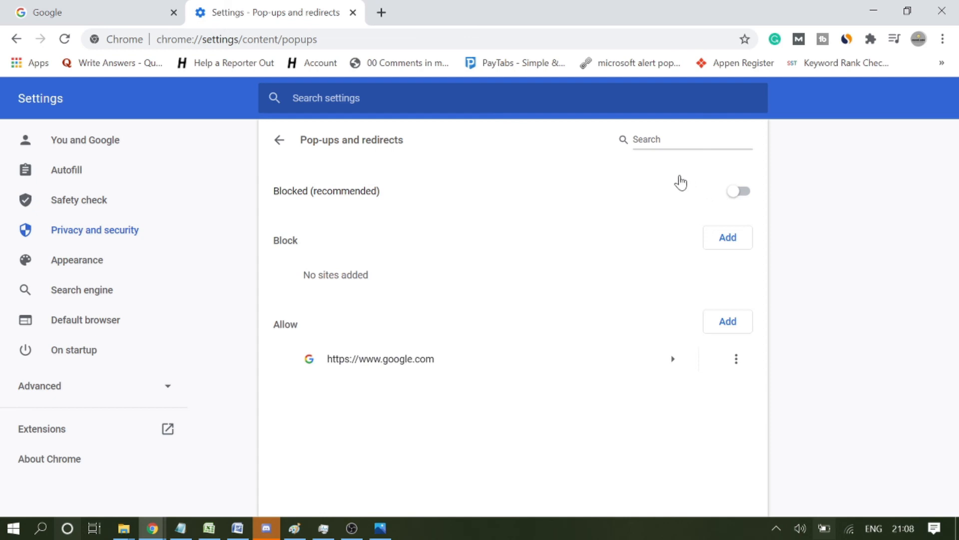
mouse_move(657, 176)
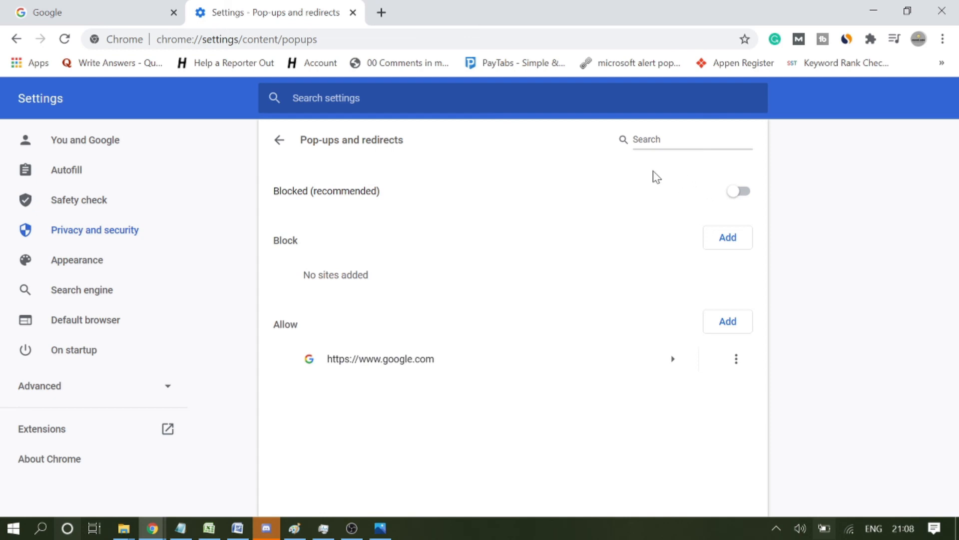
mouse_move(649, 176)
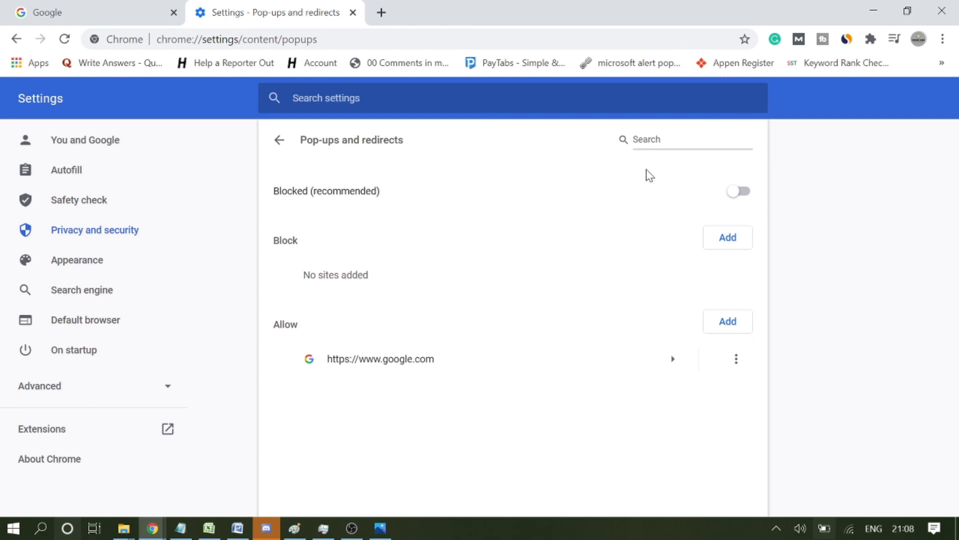
mouse_move(639, 172)
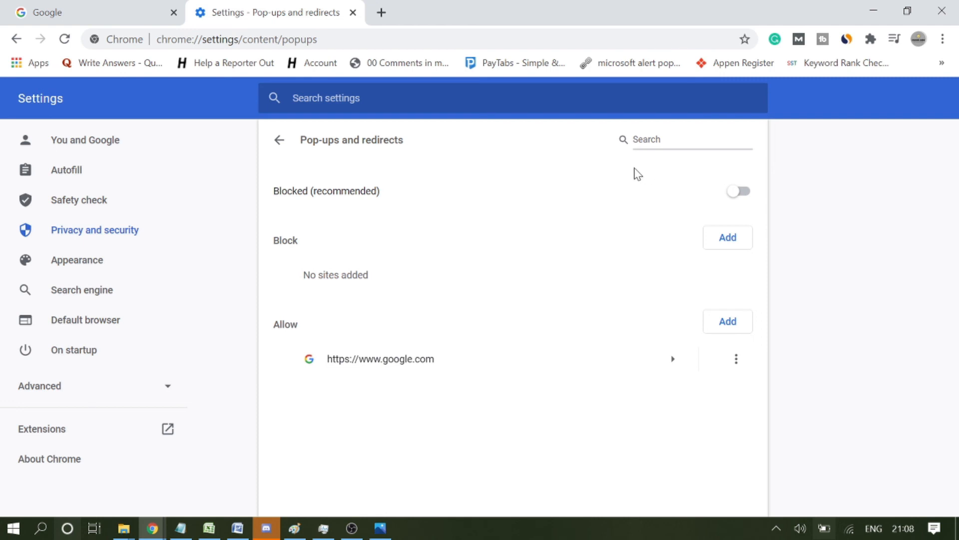
mouse_move(624, 174)
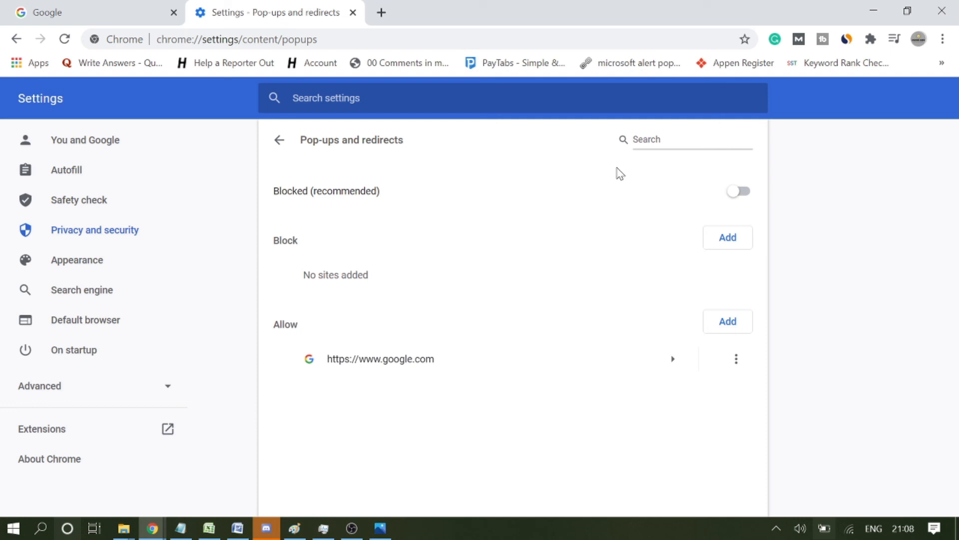
mouse_move(616, 173)
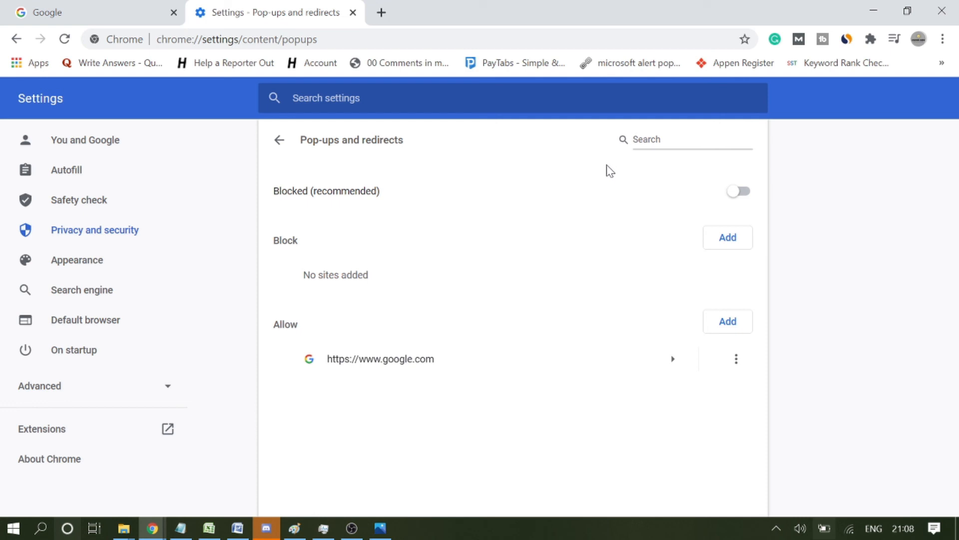
mouse_move(606, 168)
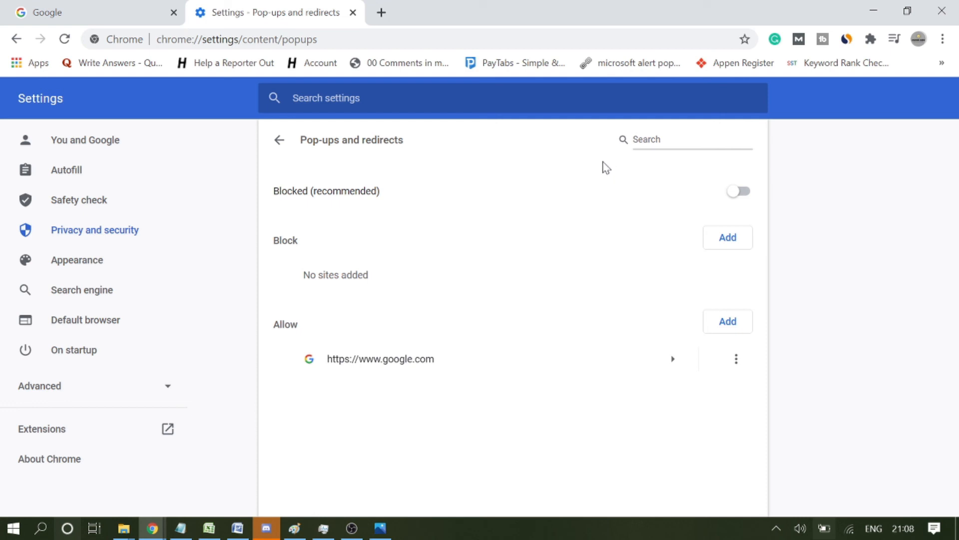
mouse_move(575, 158)
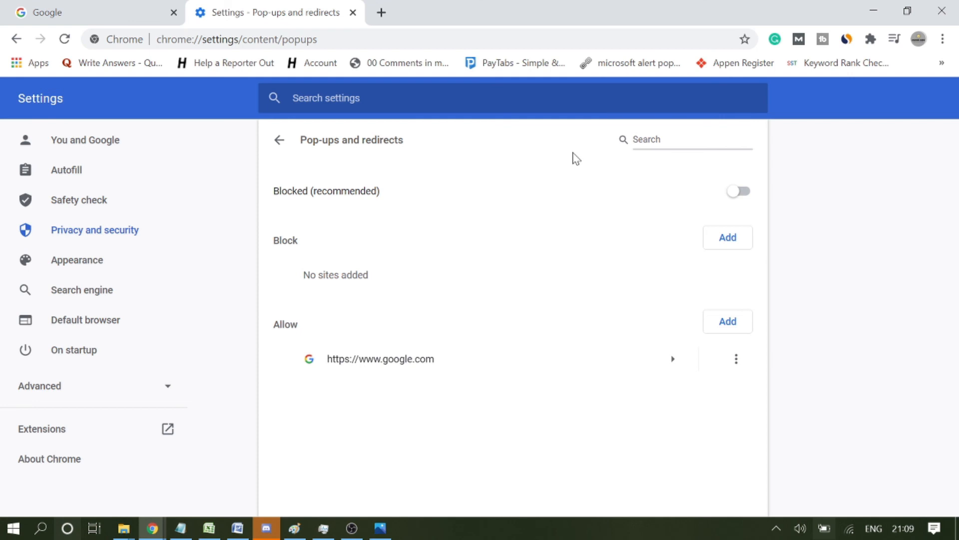